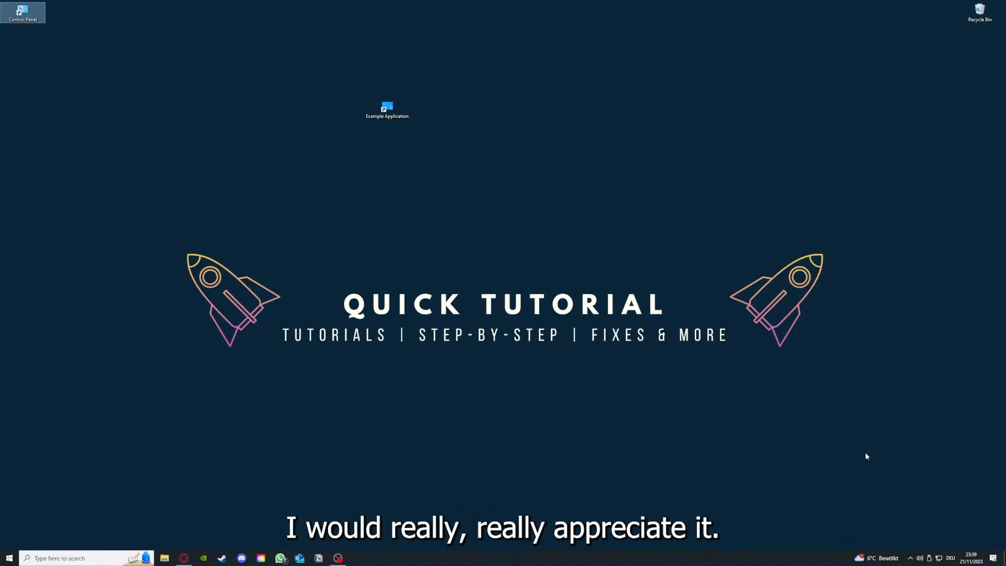
pyautogui.moveTo(713, 377)
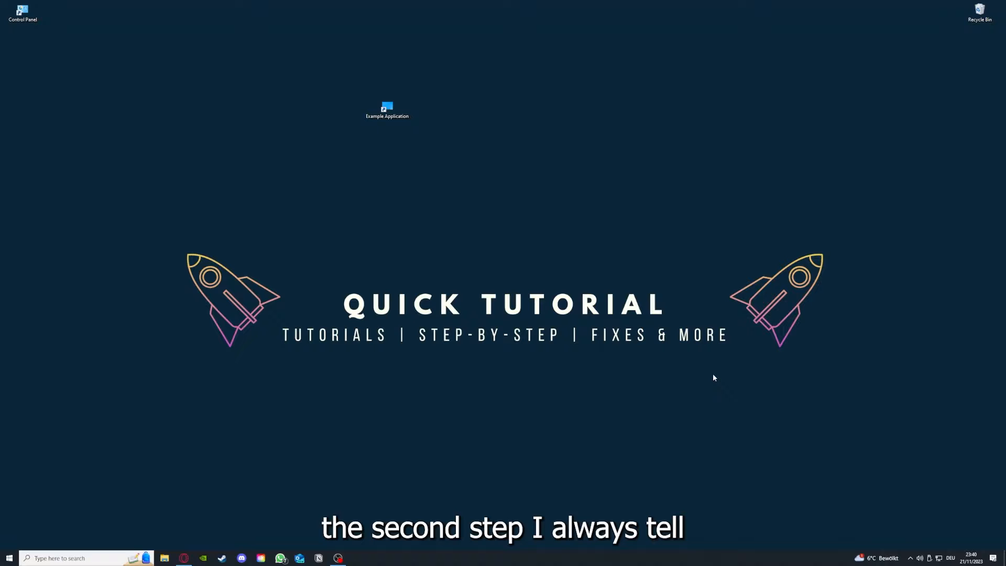
# - Close the Desktop folder window, leaving the desktop with the Example Application shortcut
pyautogui.click(386, 109)
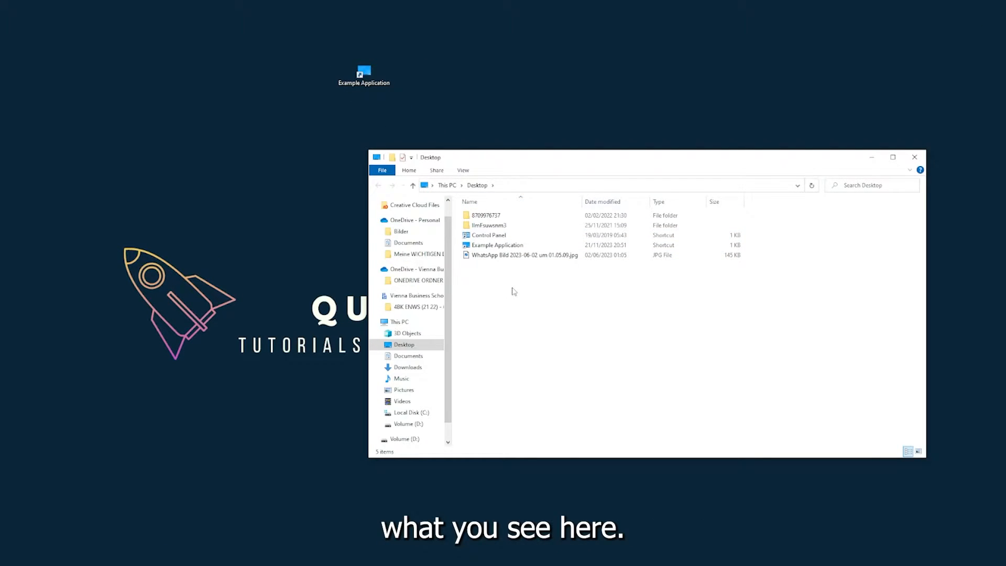
pyautogui.moveTo(818, 177)
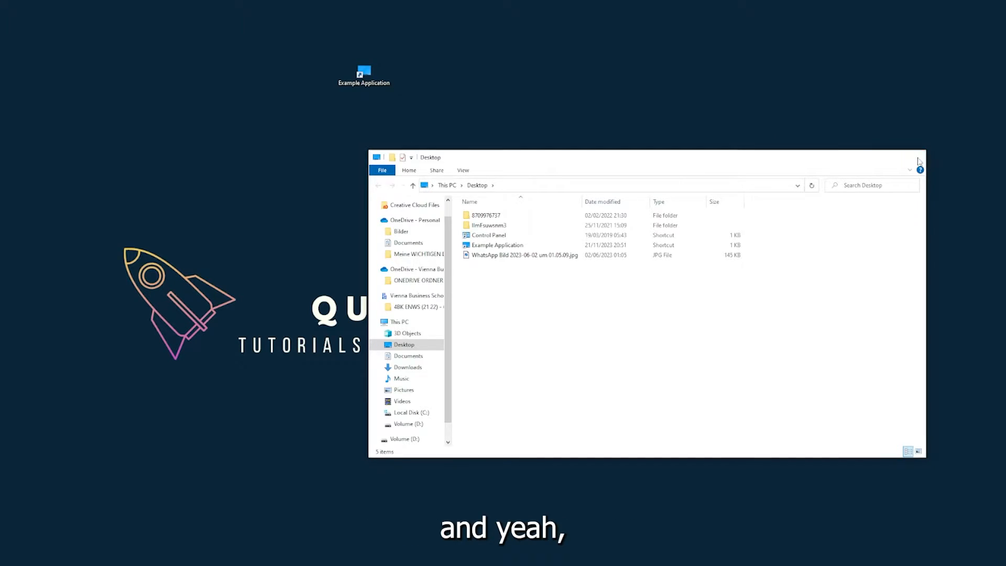
pyautogui.click(919, 157)
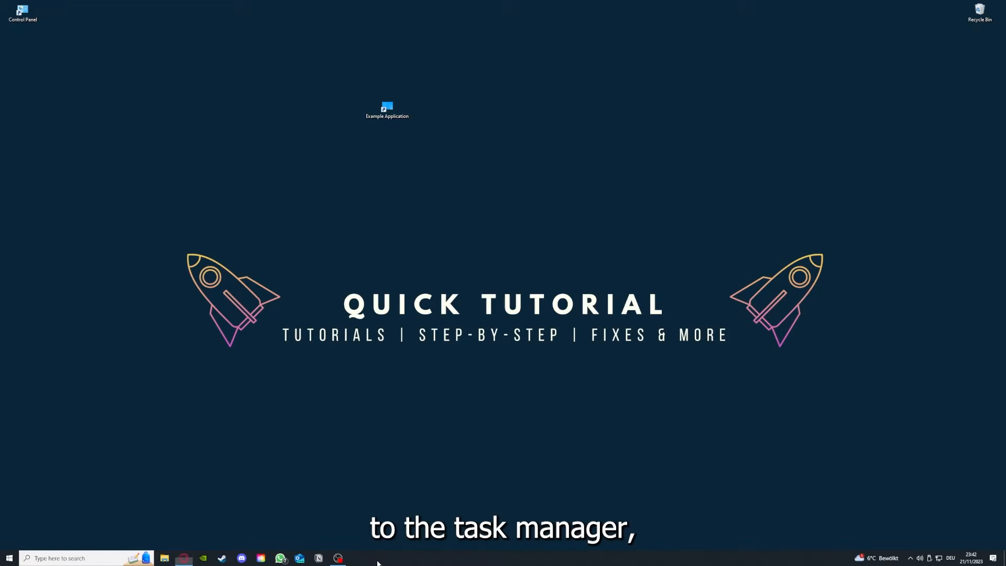
# - Launch Task Manager from the taskbar menu and end the running app's task
pyautogui.rightClick(377, 557)
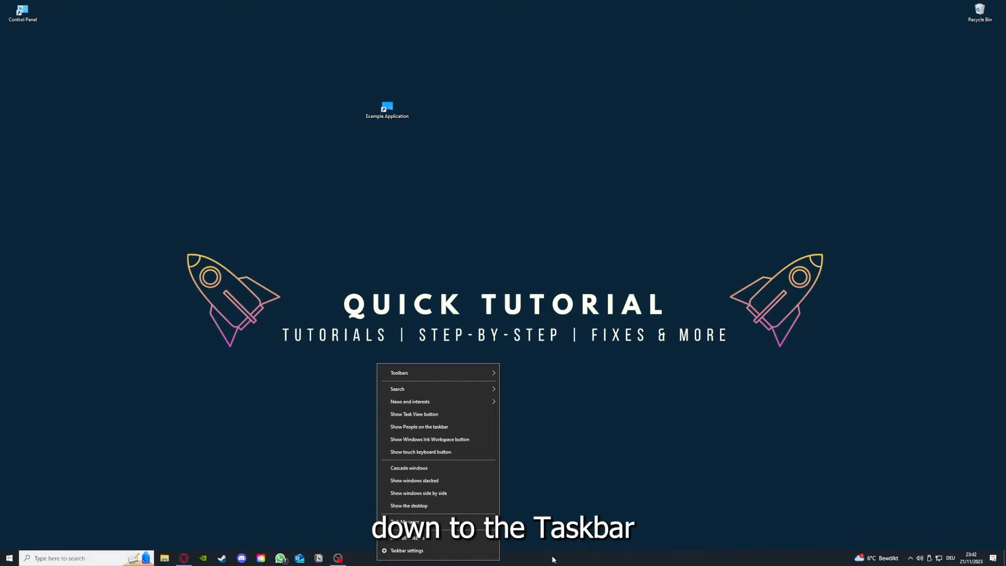
pyautogui.moveTo(493, 542)
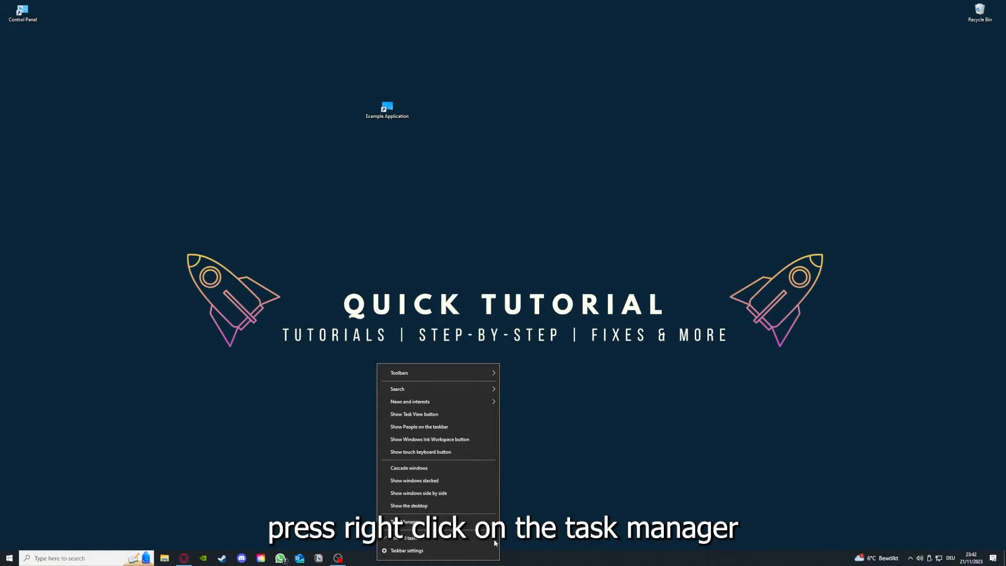
pyautogui.click(406, 521)
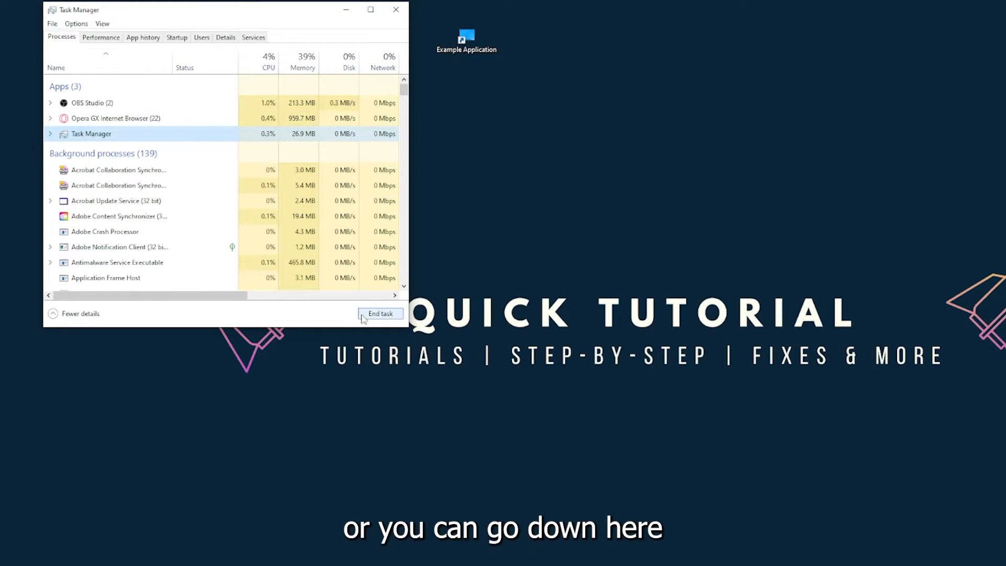
pyautogui.click(380, 313)
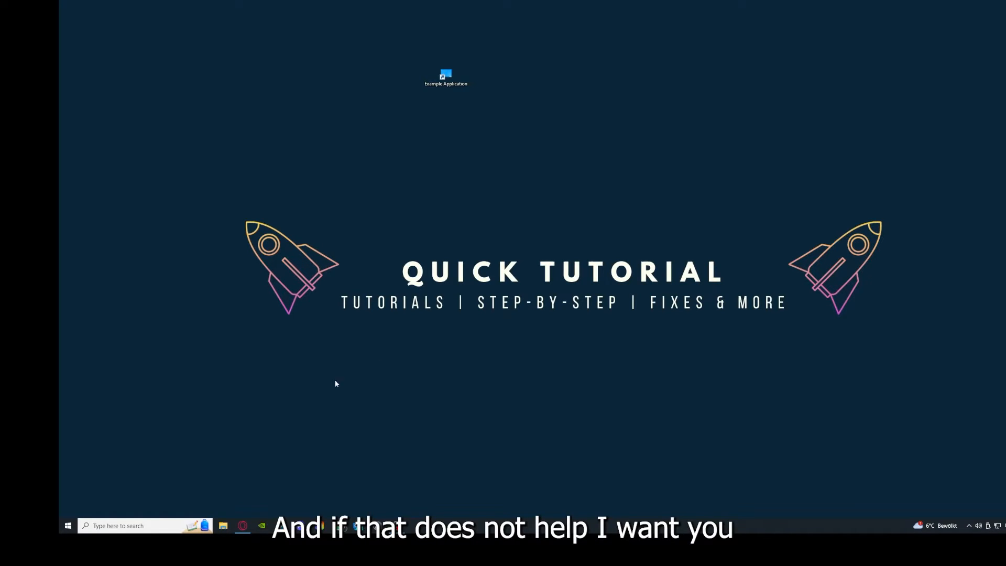
pyautogui.moveTo(308, 284)
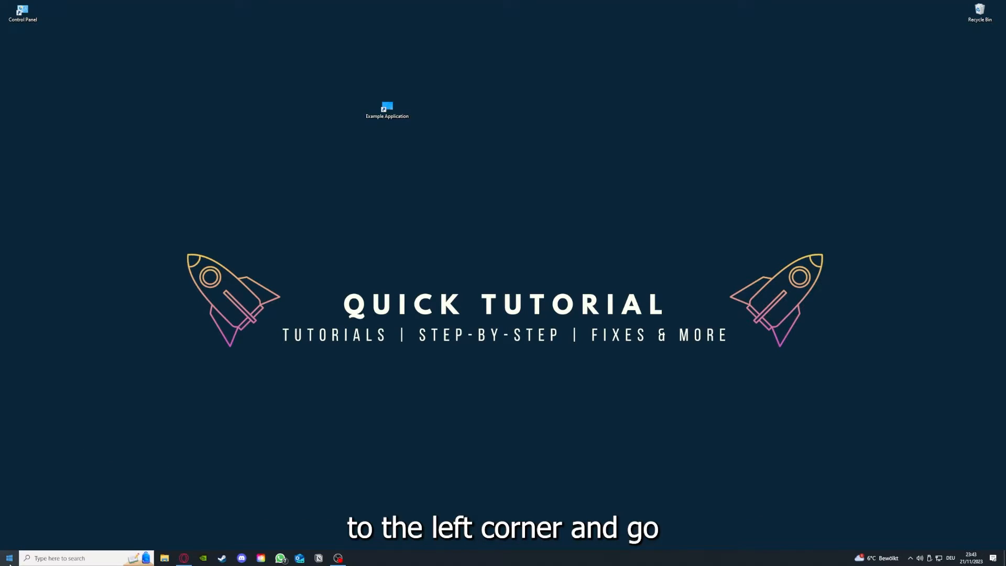
pyautogui.click(9, 557)
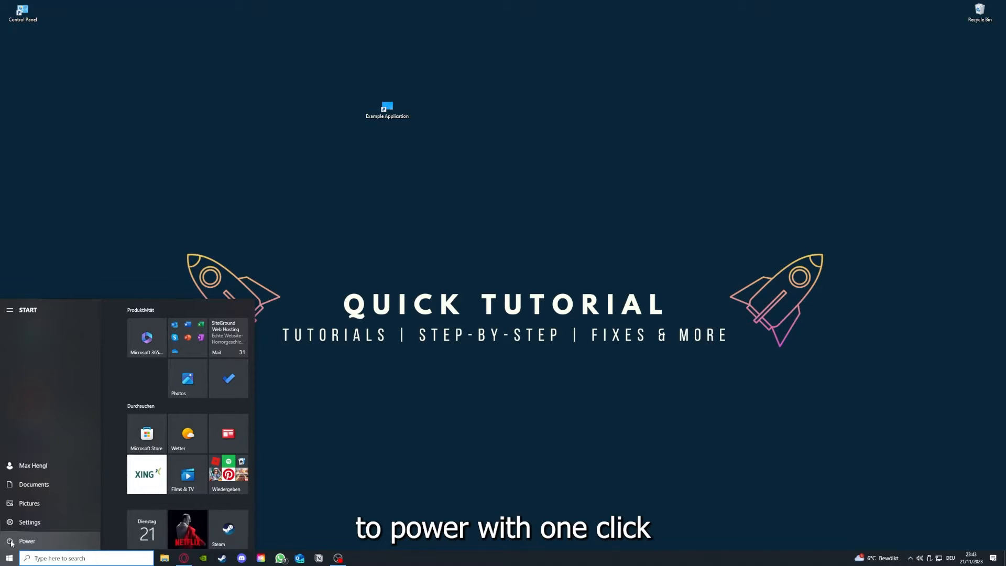
pyautogui.click(27, 541)
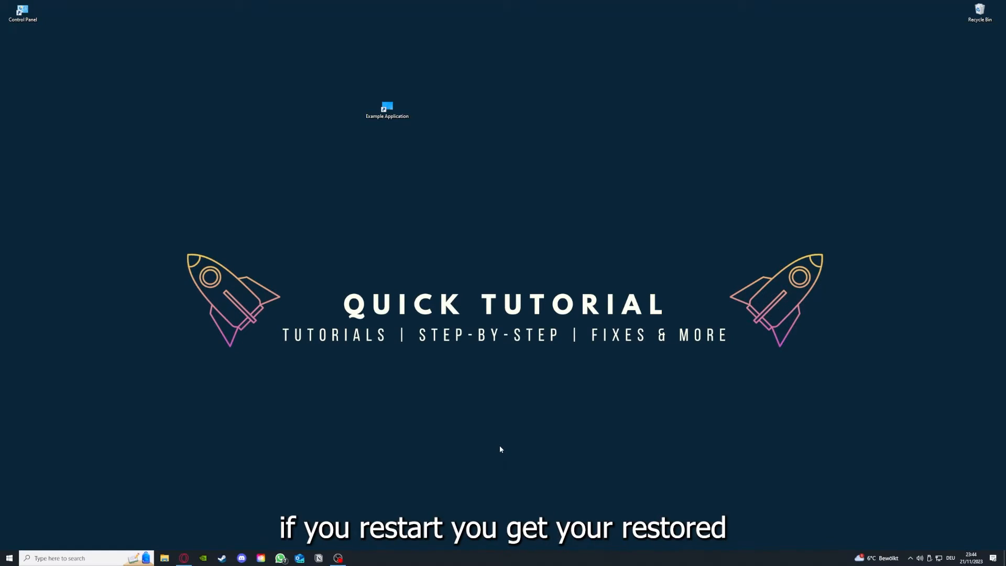
pyautogui.moveTo(713, 232)
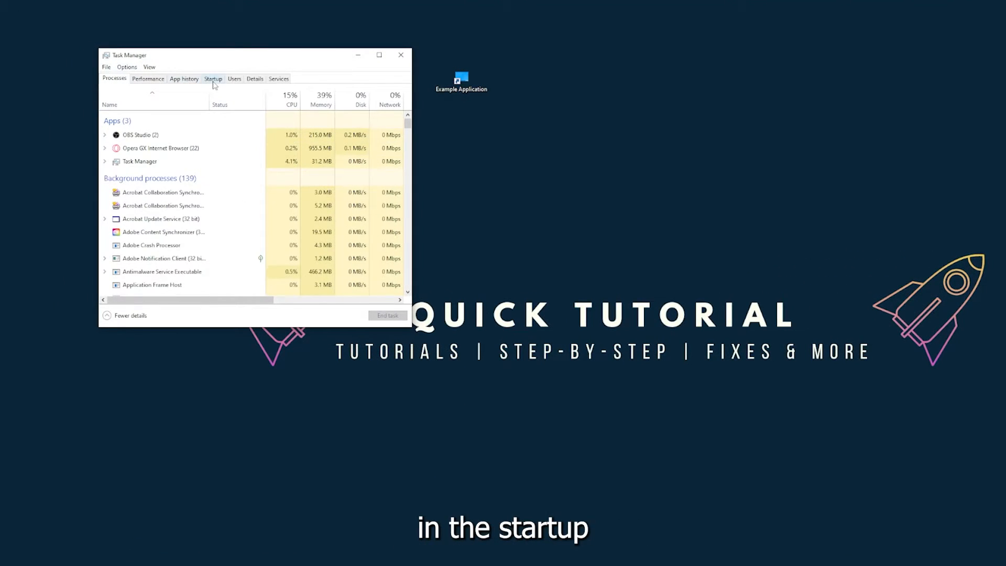
# - Show Task Manager's Startup list of apps with publisher, status and startup impact
pyautogui.click(213, 79)
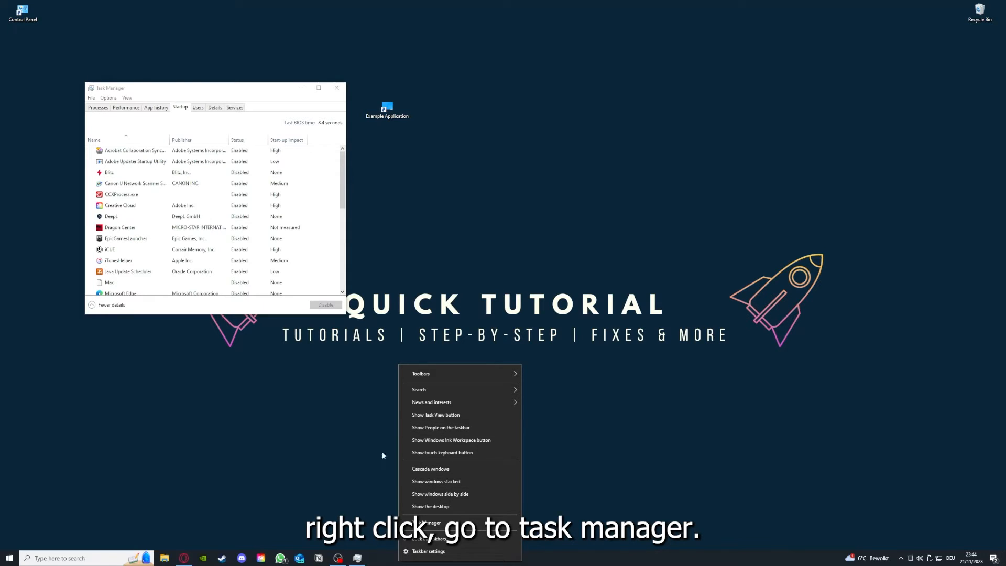
pyautogui.click(319, 88)
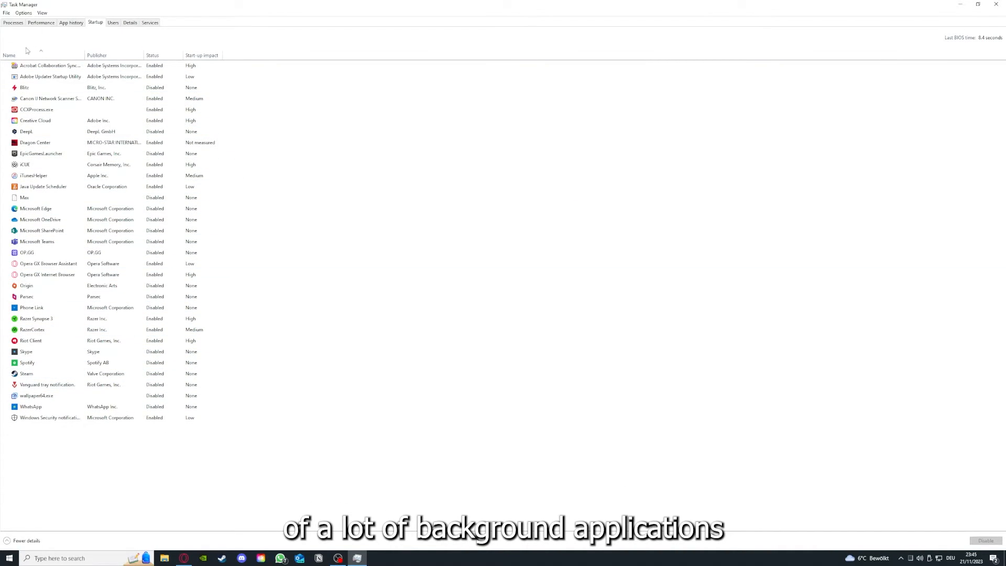
pyautogui.rightClick(50, 65)
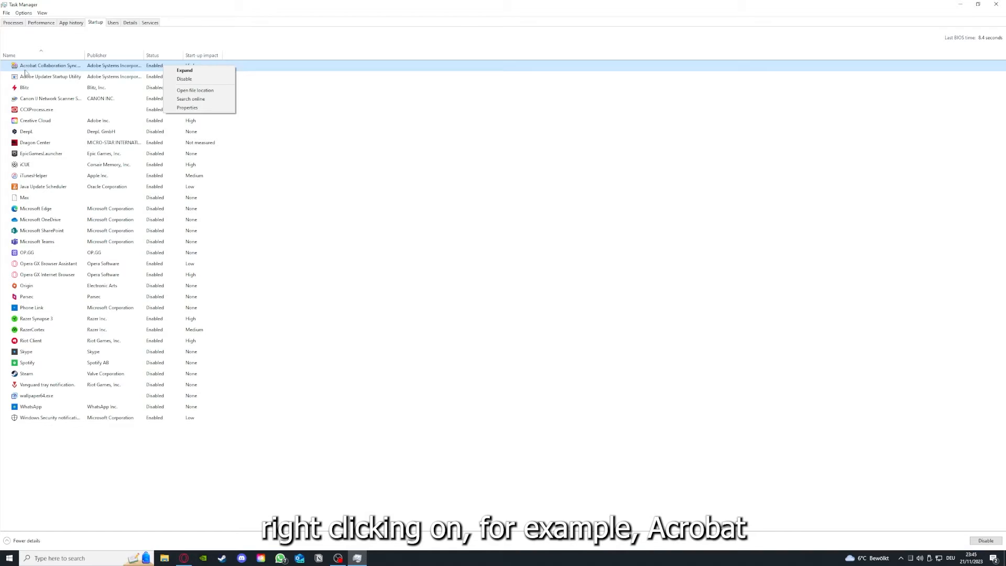
pyautogui.moveTo(63, 73)
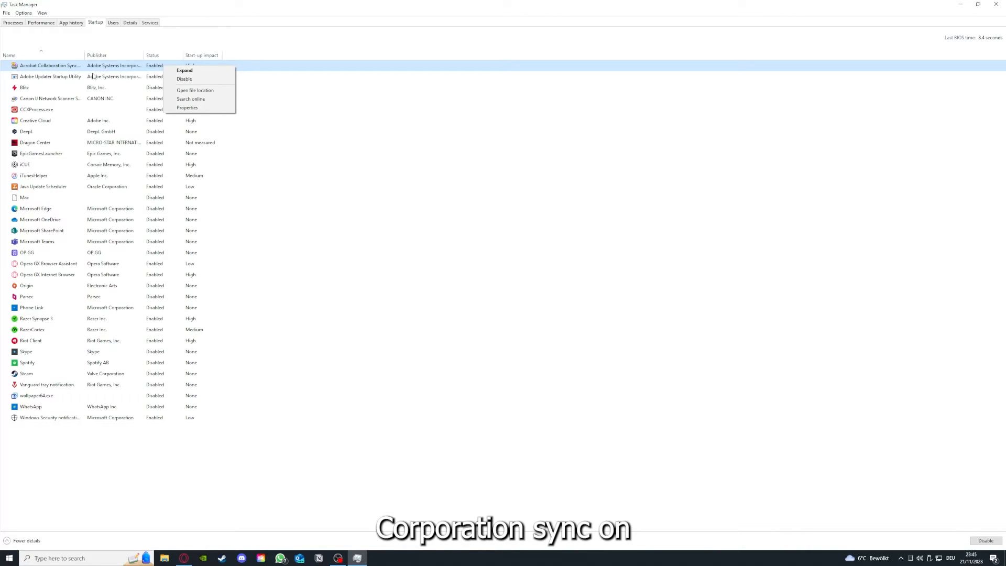
pyautogui.moveTo(187, 71)
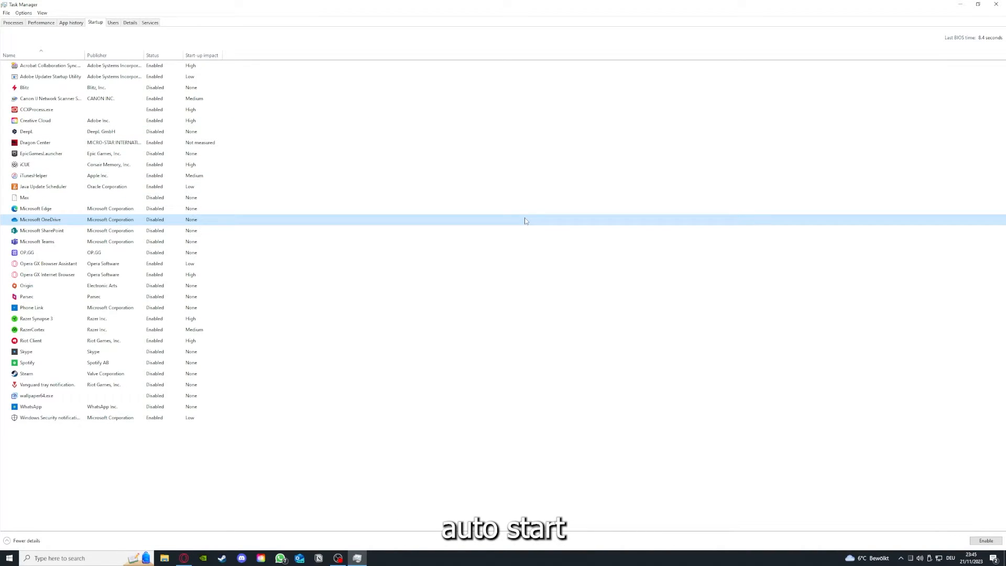
pyautogui.click(51, 65)
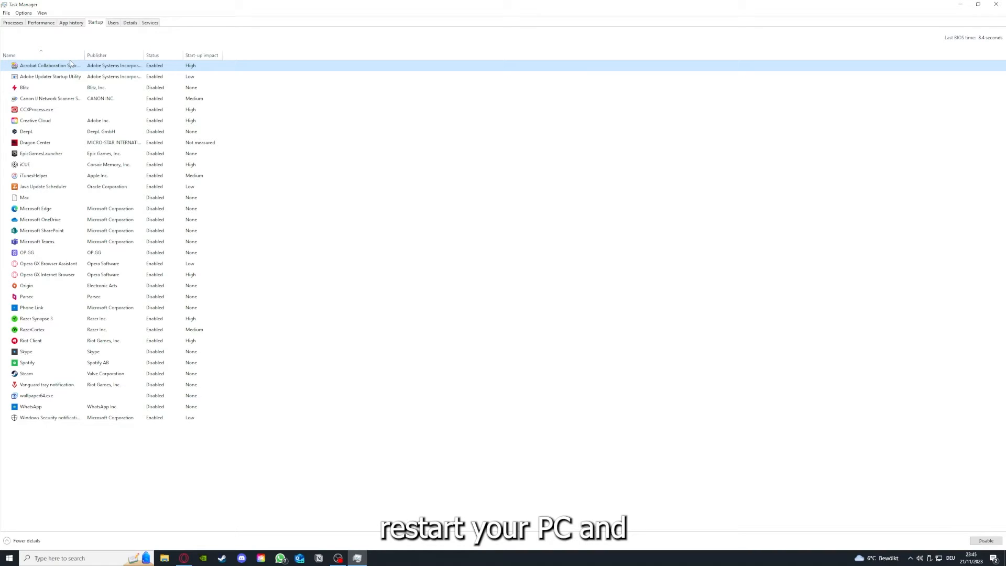
pyautogui.moveTo(118, 31)
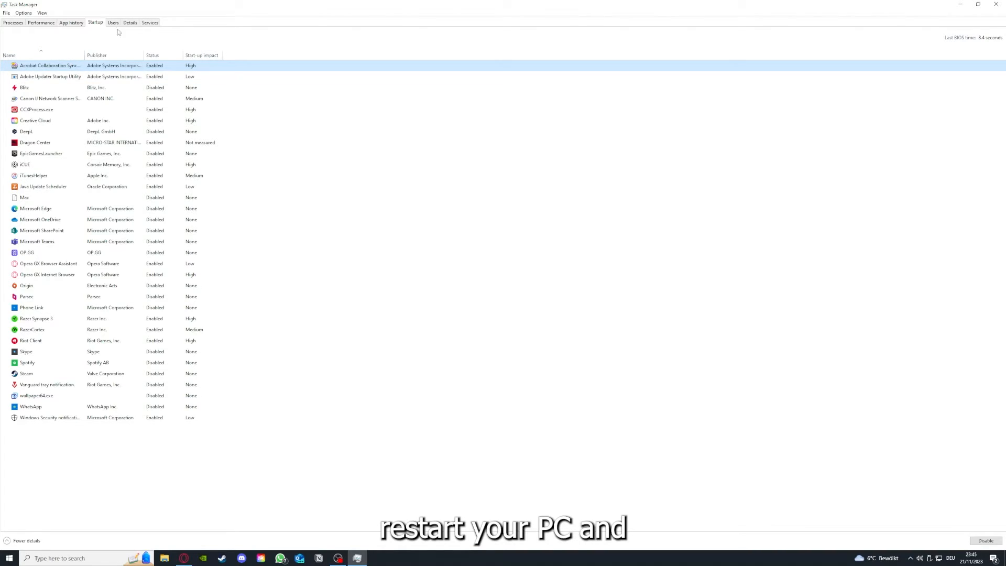
pyautogui.moveTo(2, 438)
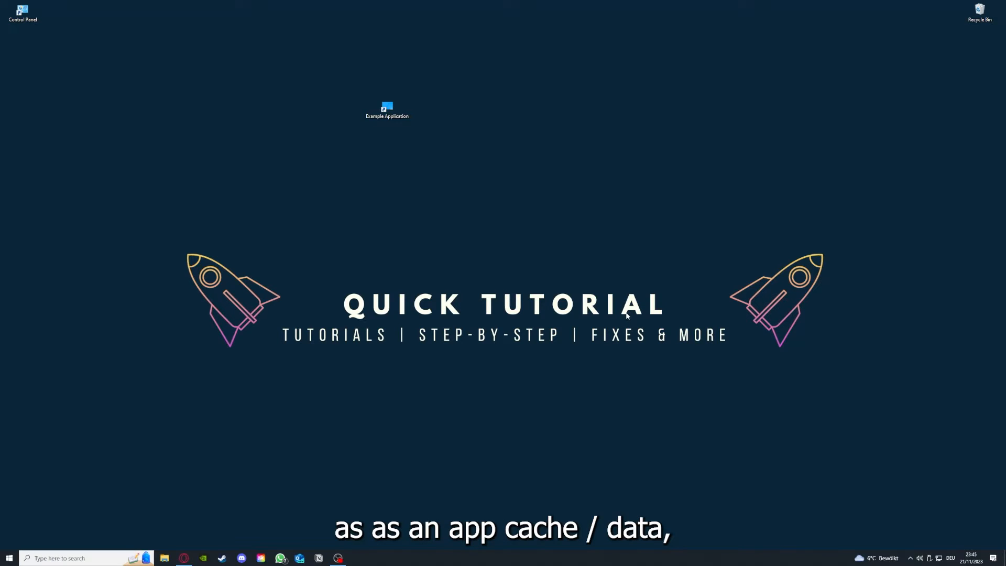
pyautogui.moveTo(573, 165)
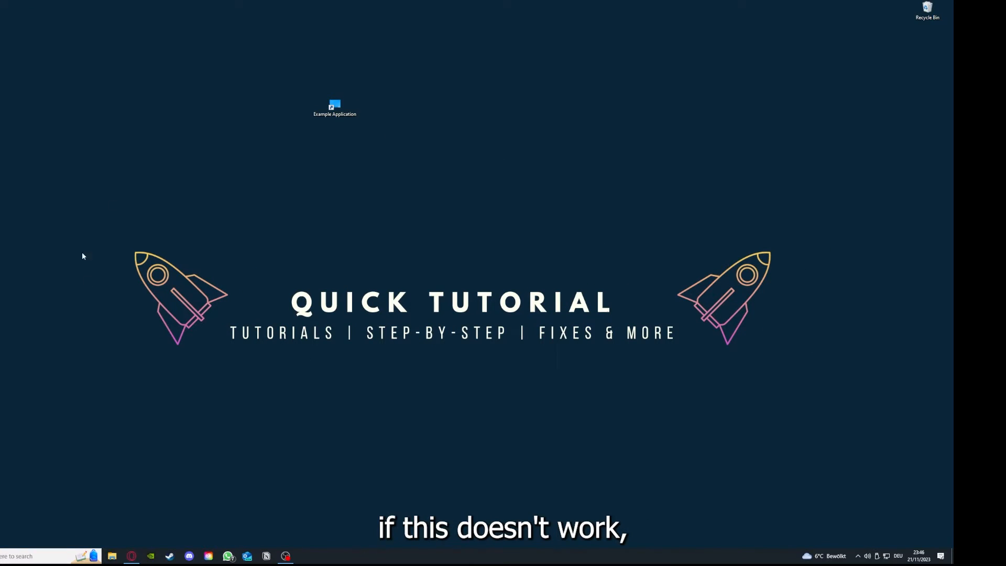
pyautogui.moveTo(108, 212)
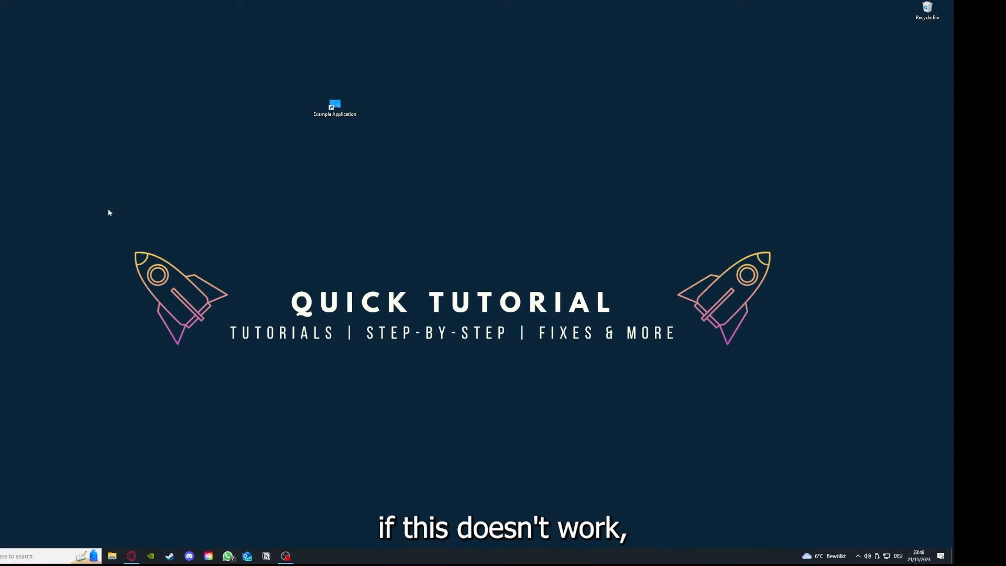
pyautogui.moveTo(411, 321)
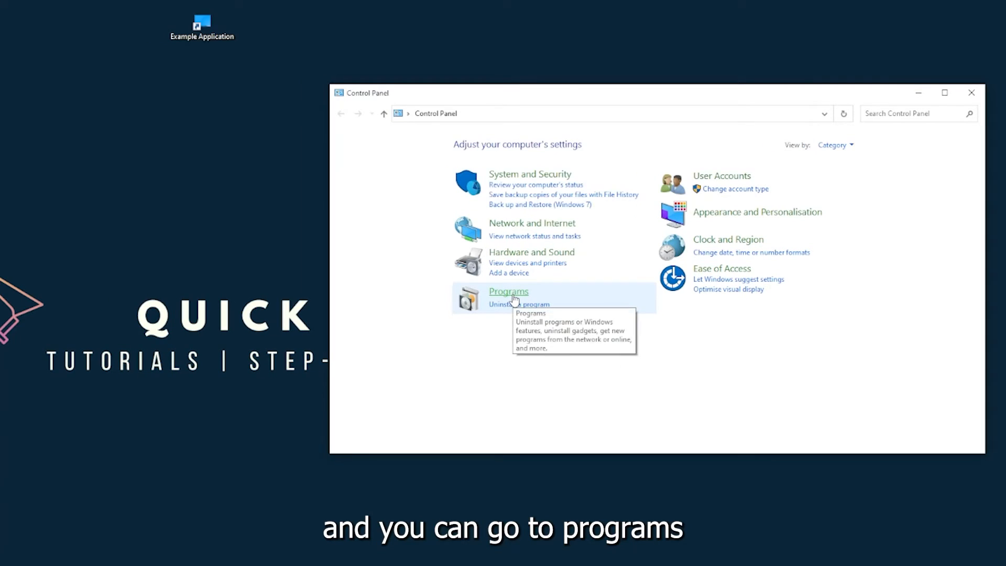
# - Go through Programs to the Programs and Features list of installed programs
pyautogui.click(508, 292)
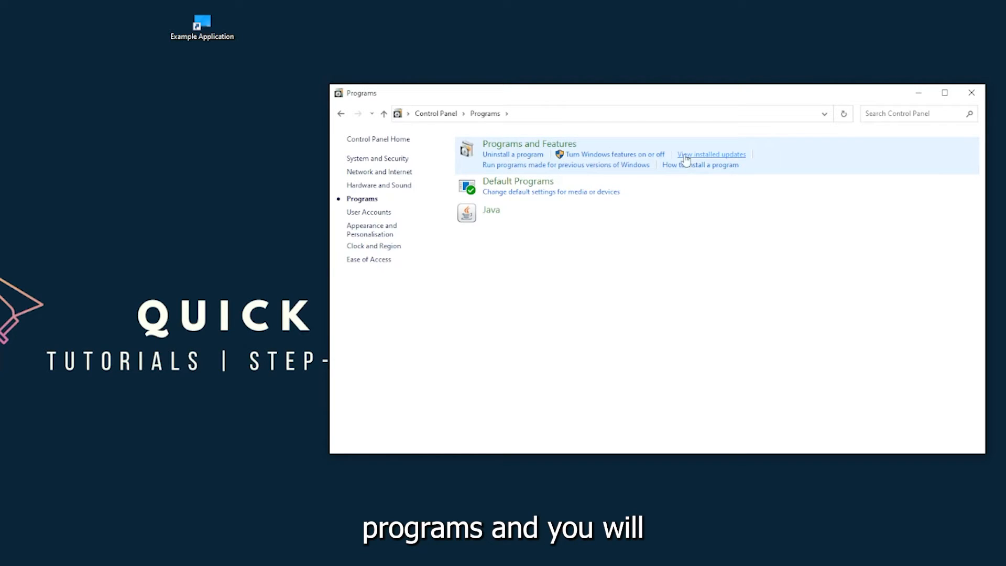
pyautogui.moveTo(528, 144)
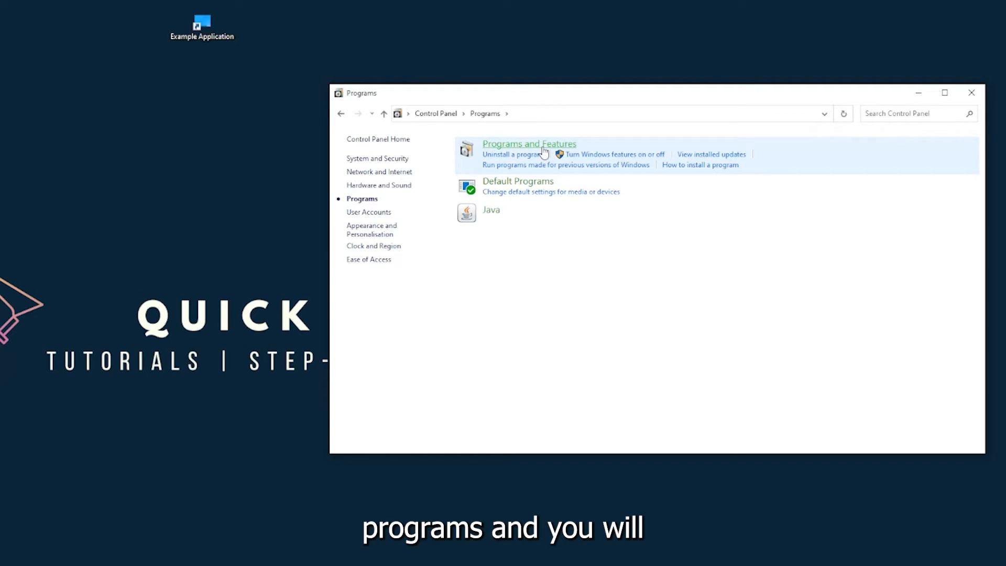
pyautogui.click(528, 144)
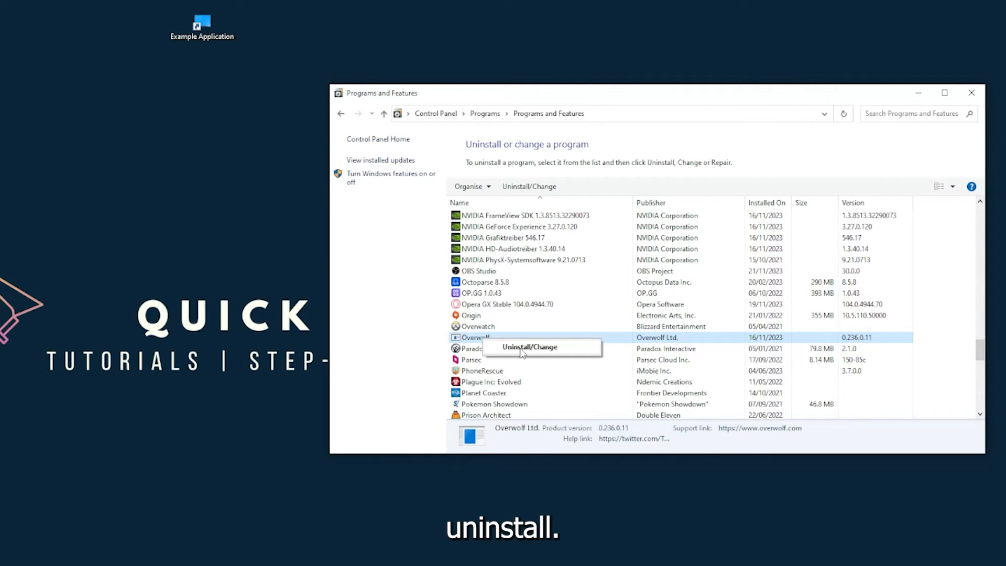
# - Run Uninstall/Change on Overwolf and answer Yes to removing its list entry after the error
pyautogui.click(528, 347)
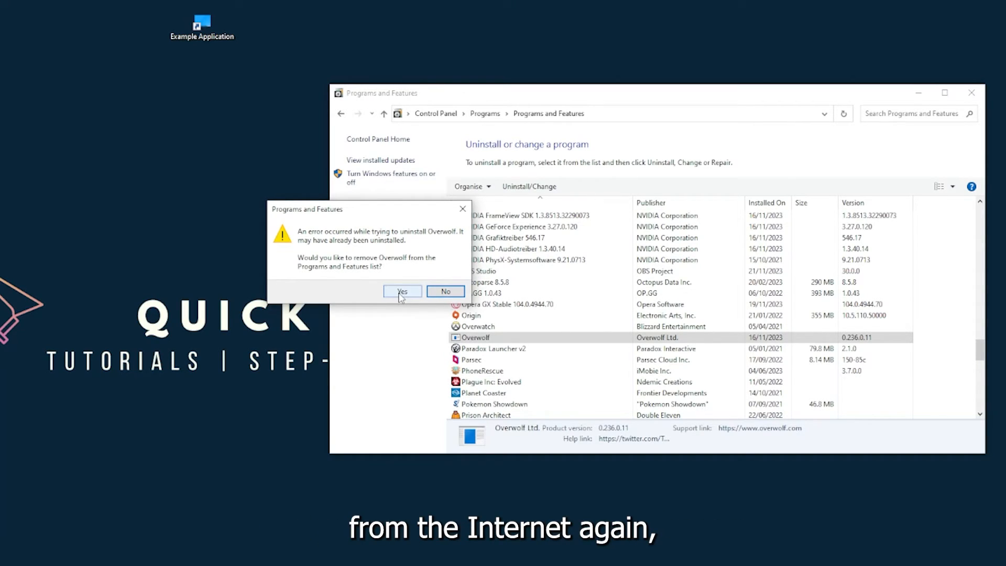
pyautogui.click(401, 292)
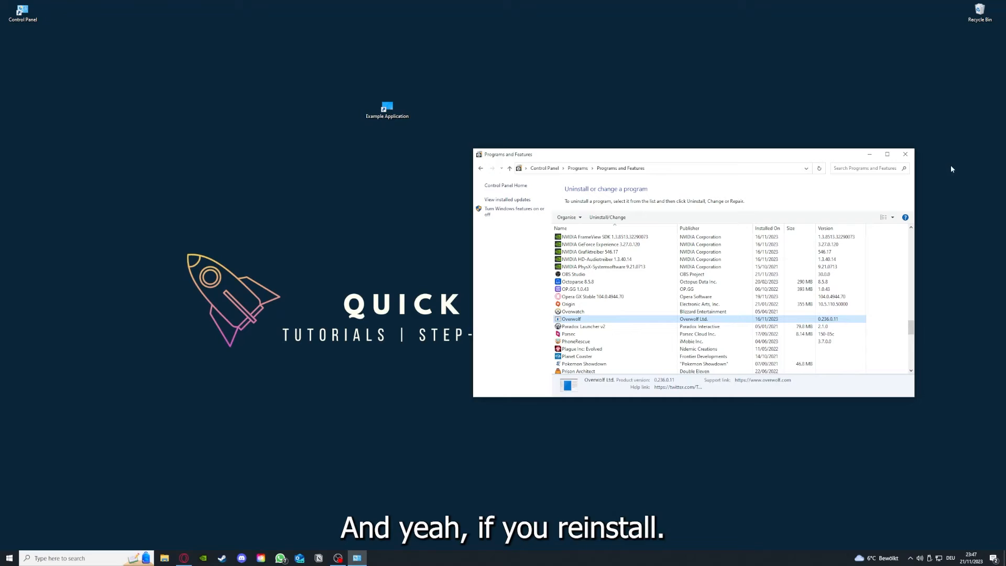
# - Close the Programs and Features window, leaving the desktop clear
pyautogui.click(904, 154)
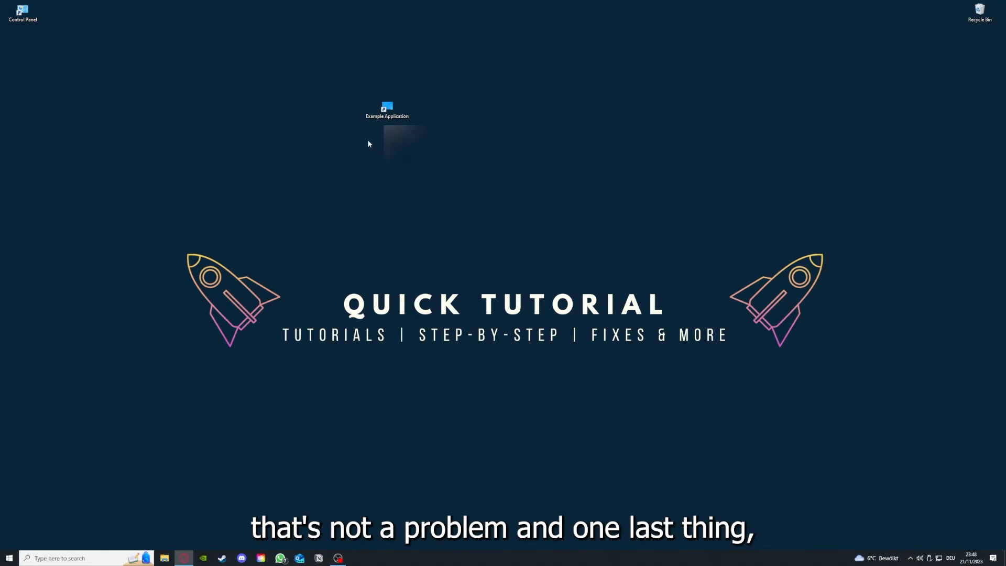
# - Show the Example Application shortcut's Properties, viewing Details then returning to Shortcut
pyautogui.rightClick(386, 109)
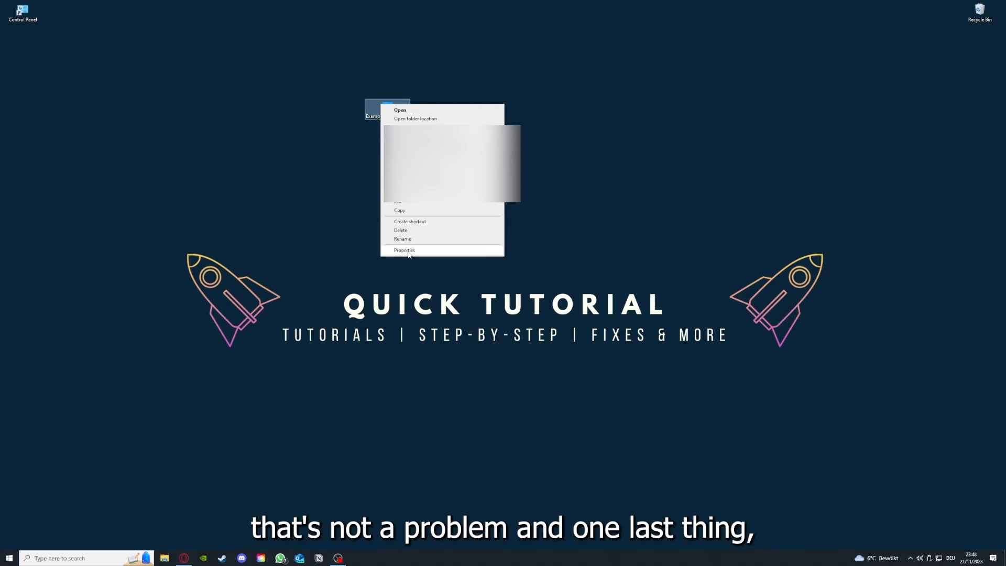
pyautogui.moveTo(390, 72)
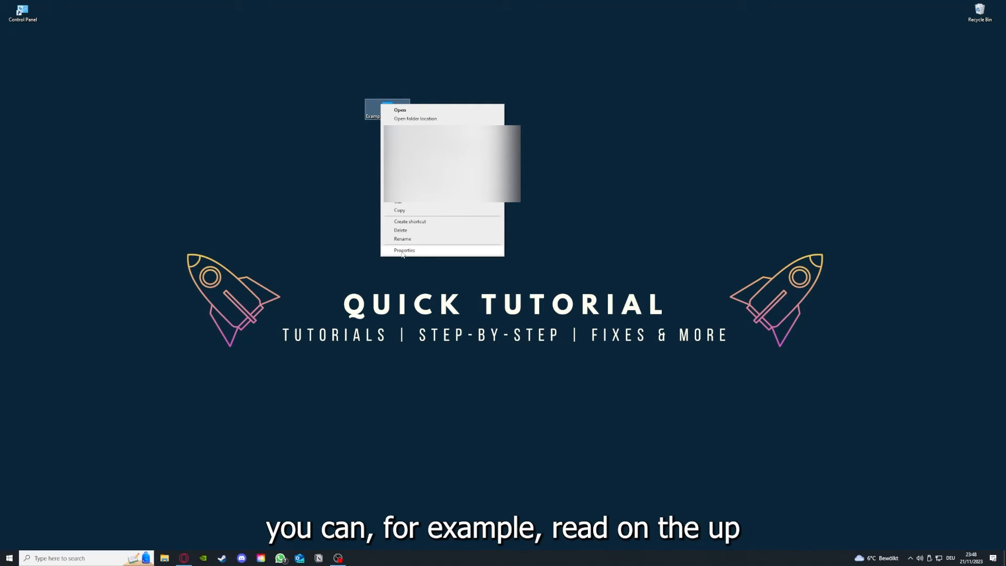
pyautogui.click(405, 250)
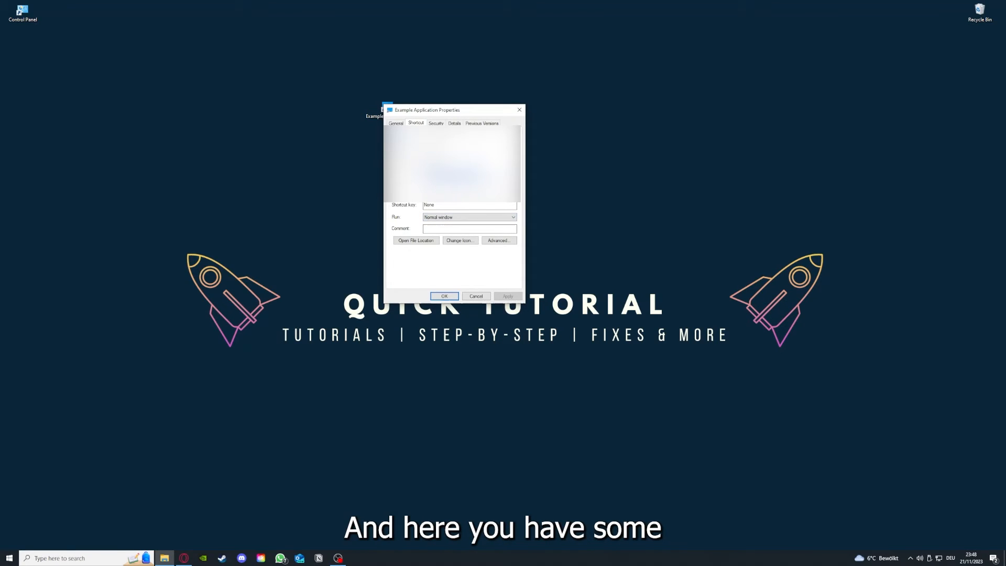
pyautogui.click(454, 123)
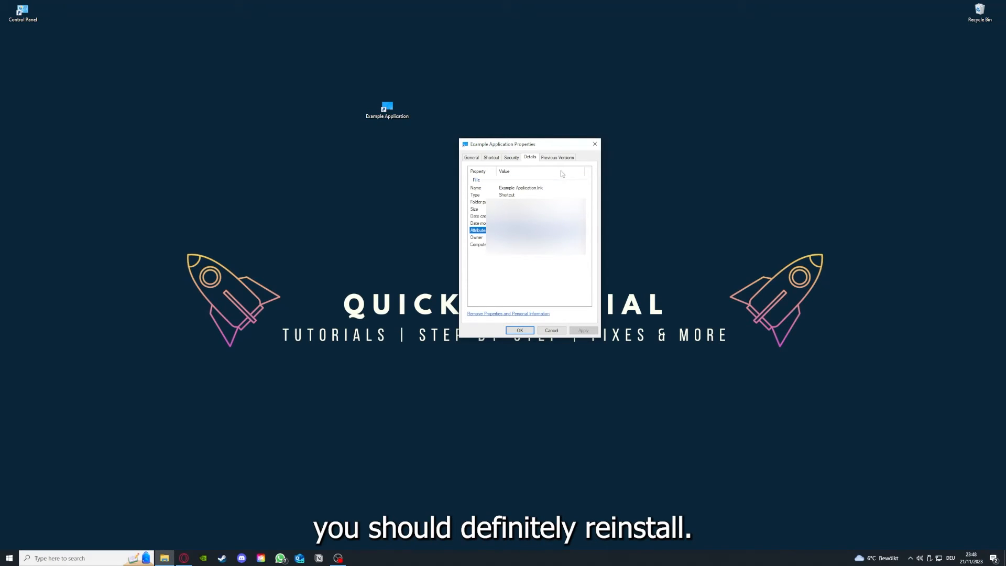
pyautogui.click(490, 157)
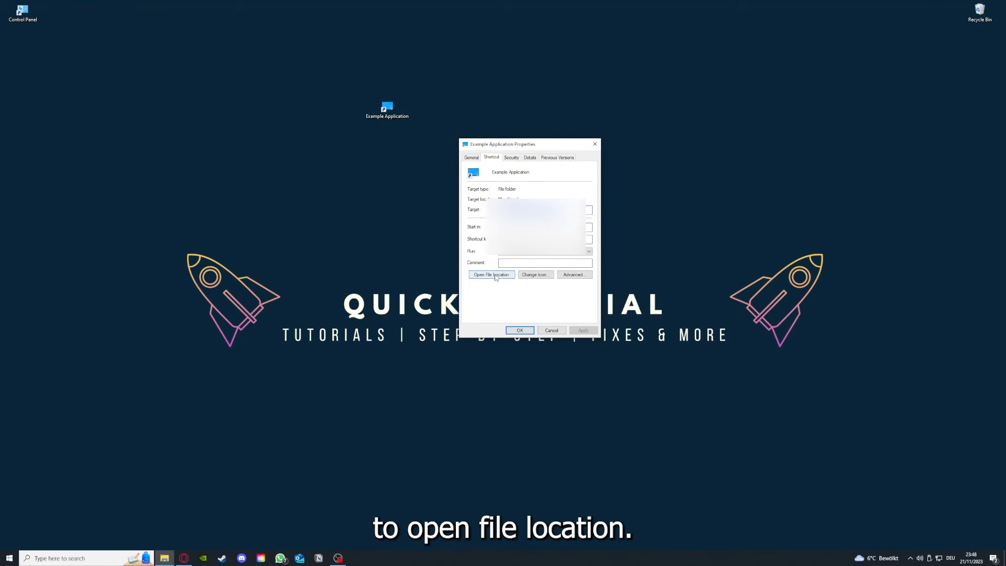
# - Use Open File Location to show the shortcut's target in File Explorer at This PC
pyautogui.click(491, 274)
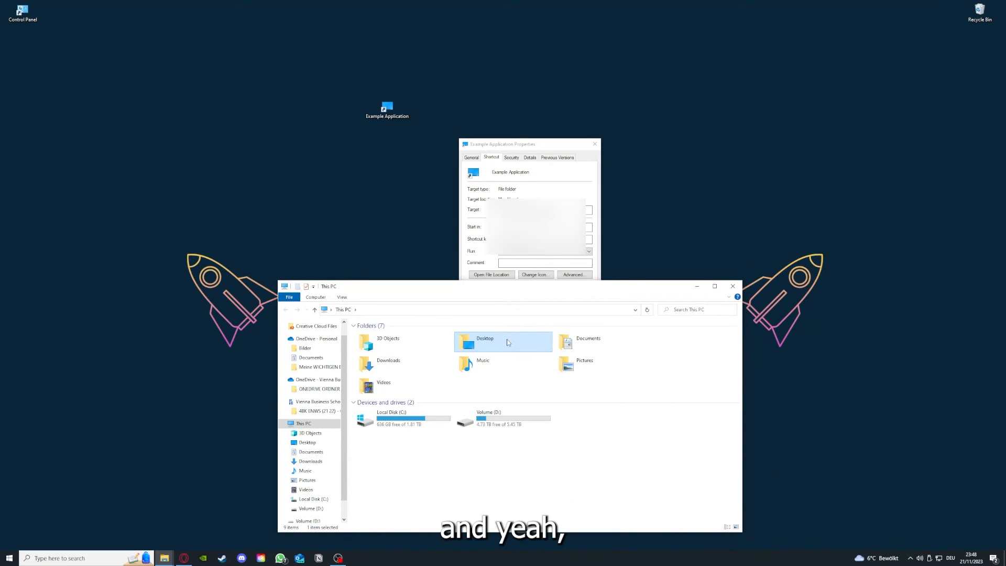
pyautogui.moveTo(532, 353)
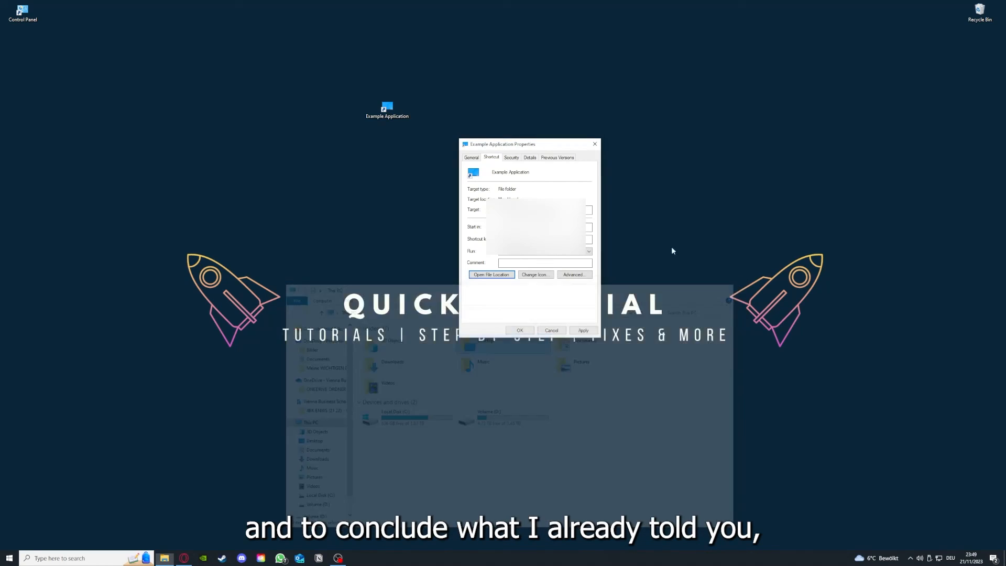
# - Confirm OK on the Example Application Properties dialog to dismiss it
pyautogui.click(550, 330)
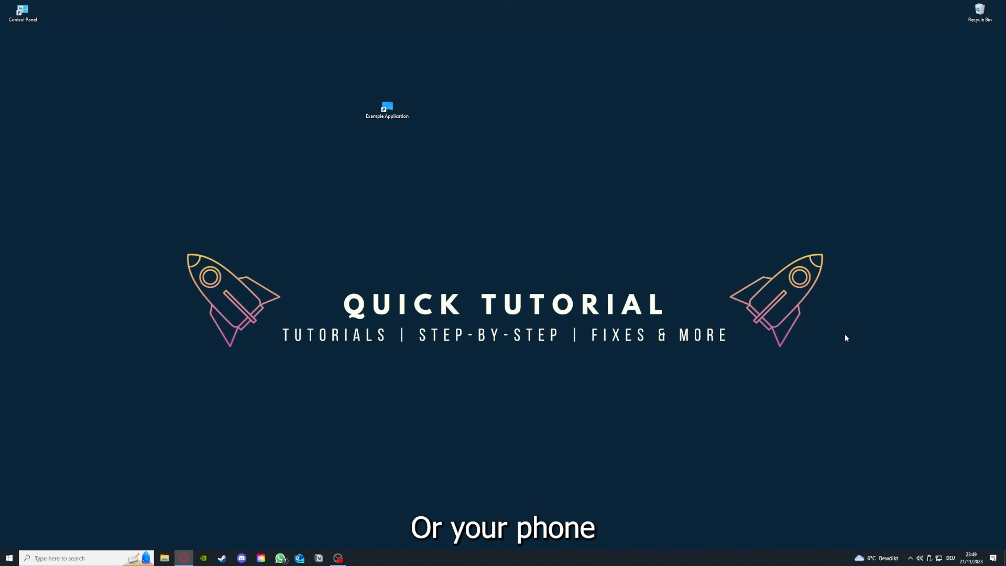
pyautogui.moveTo(867, 334)
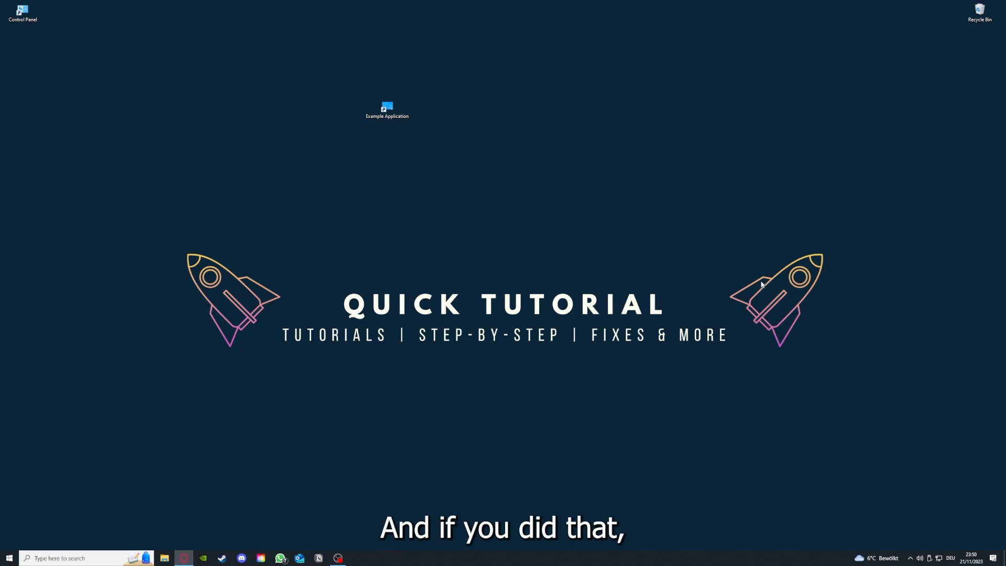
pyautogui.moveTo(824, 306)
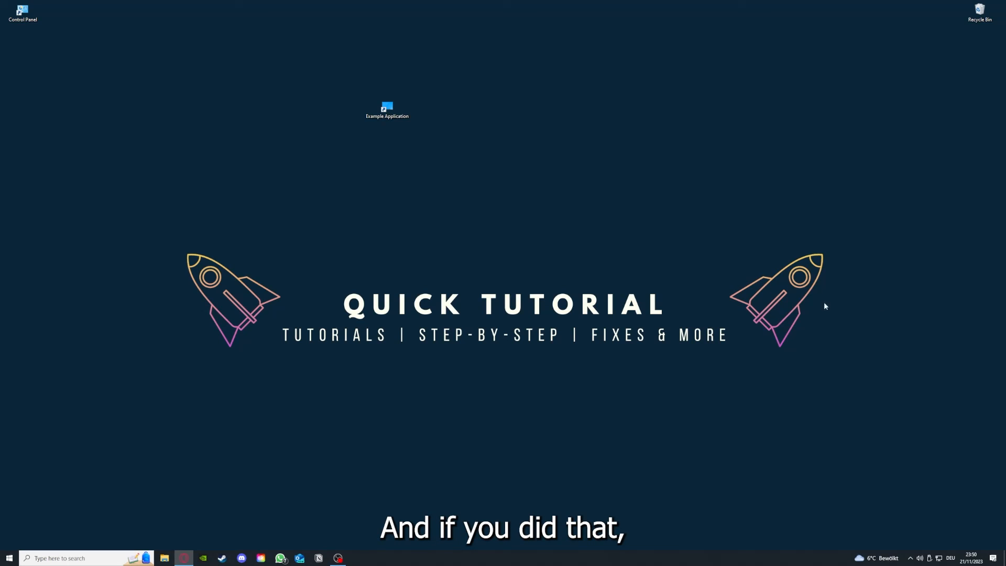